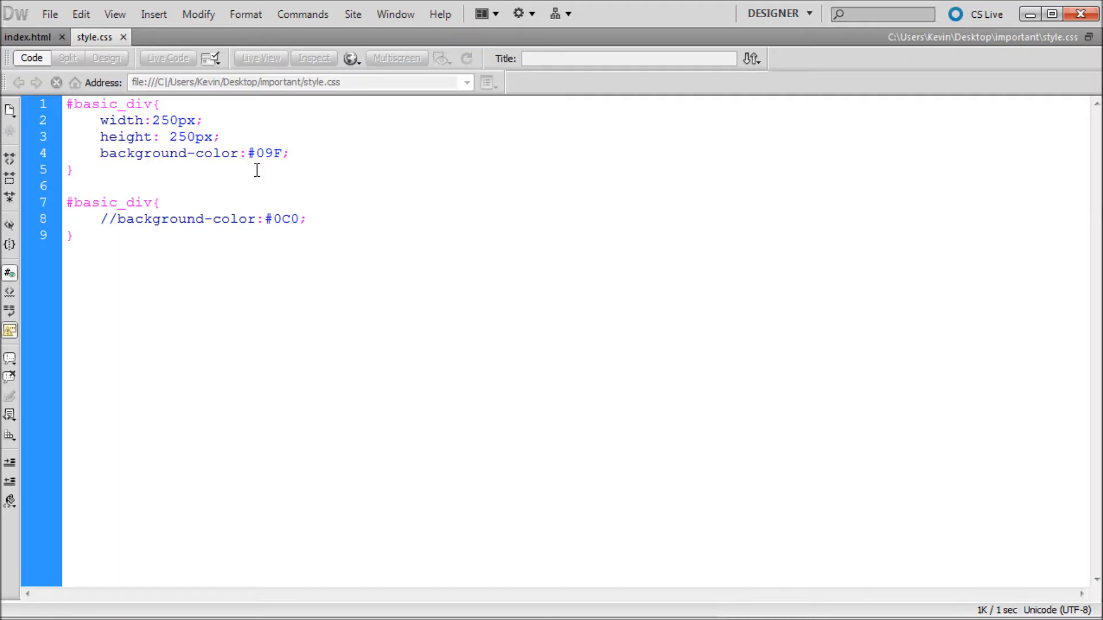
# Delete the // before the green #0C0 background-color on line 8.
pyautogui.click(72, 169)
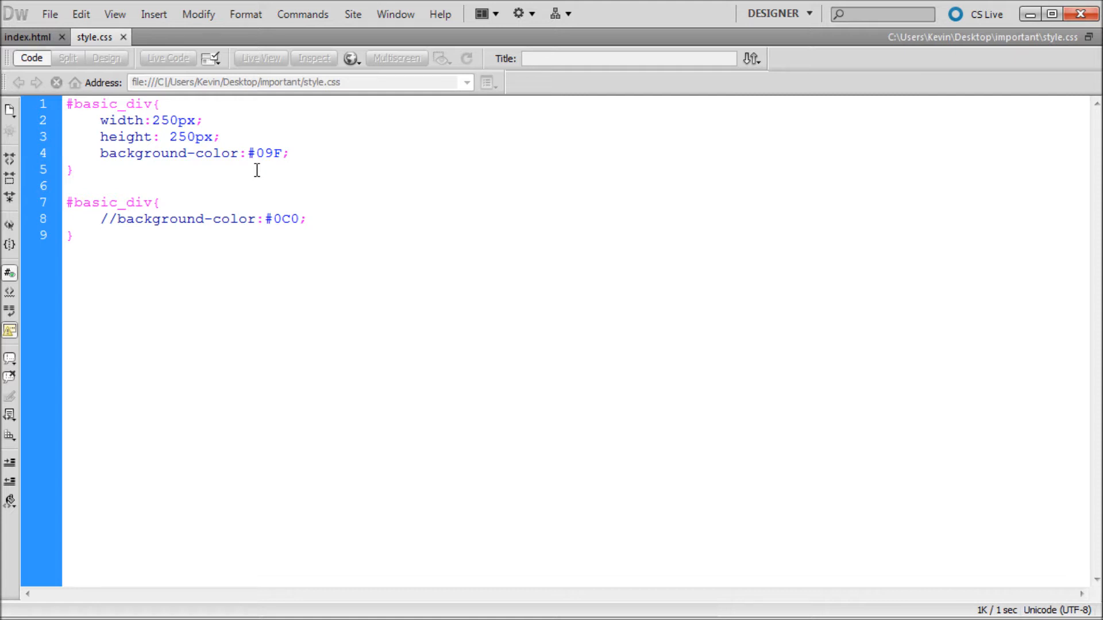
pyautogui.click(73, 170)
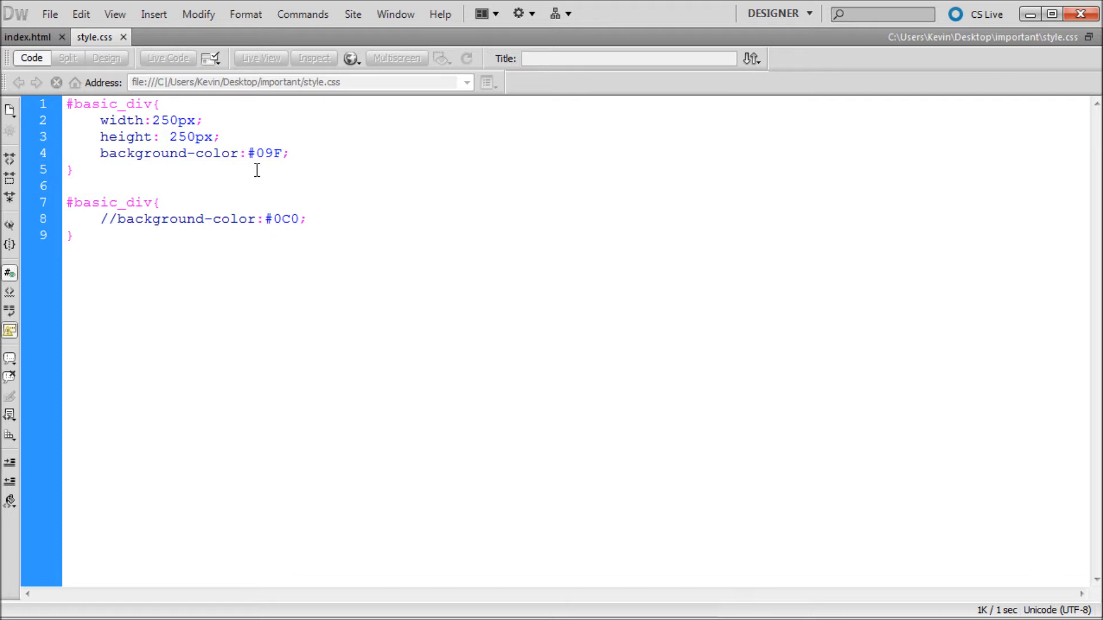
pyautogui.click(73, 169)
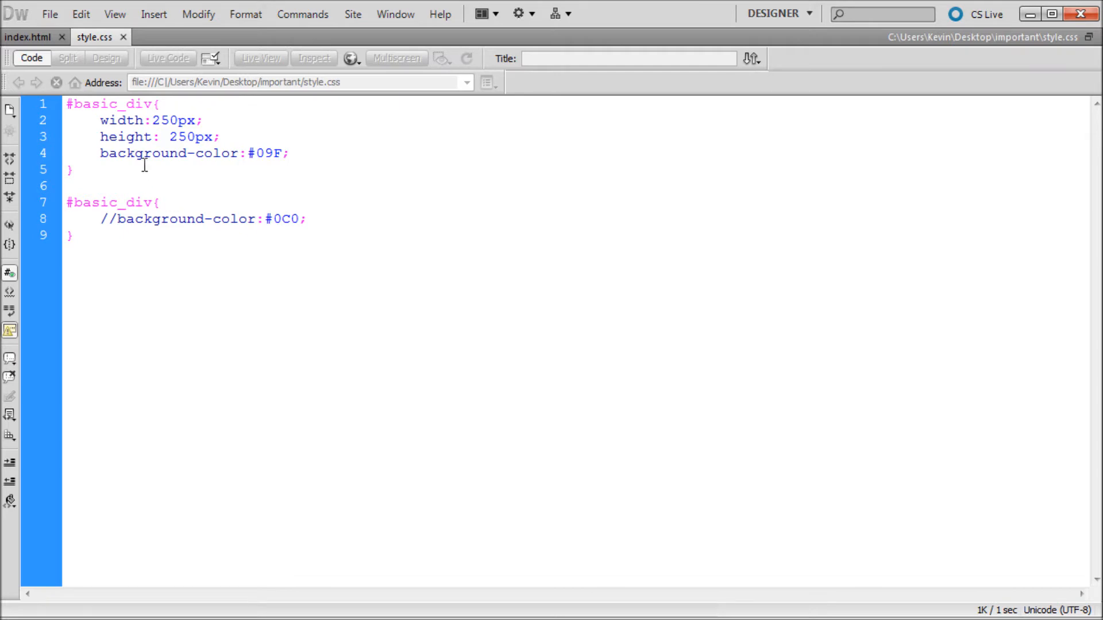
pyautogui.click(70, 170)
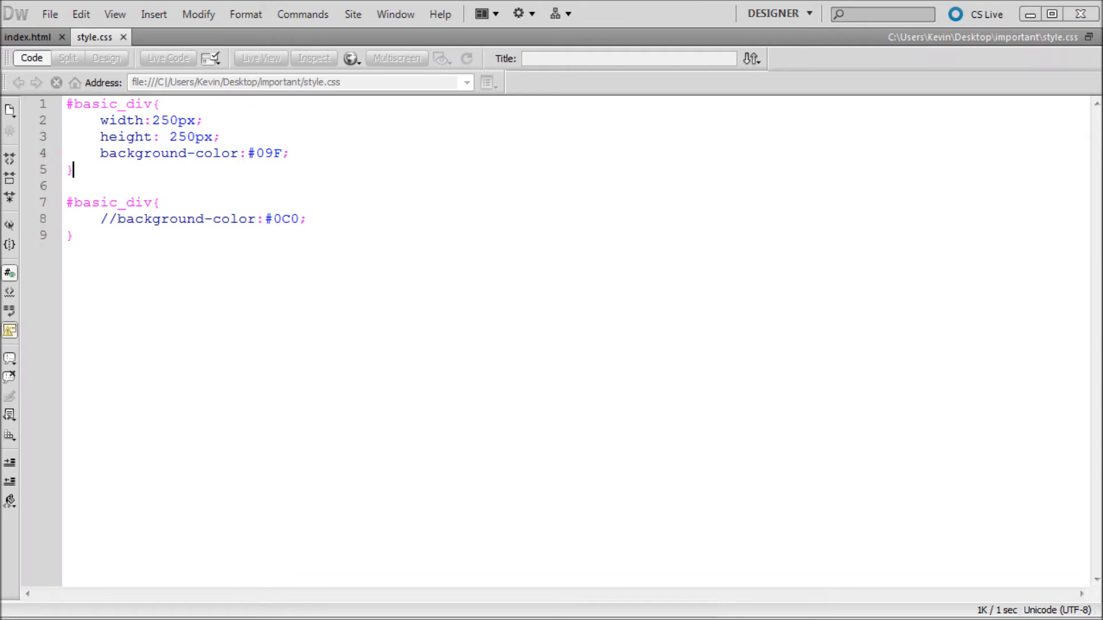
pyautogui.click(119, 219)
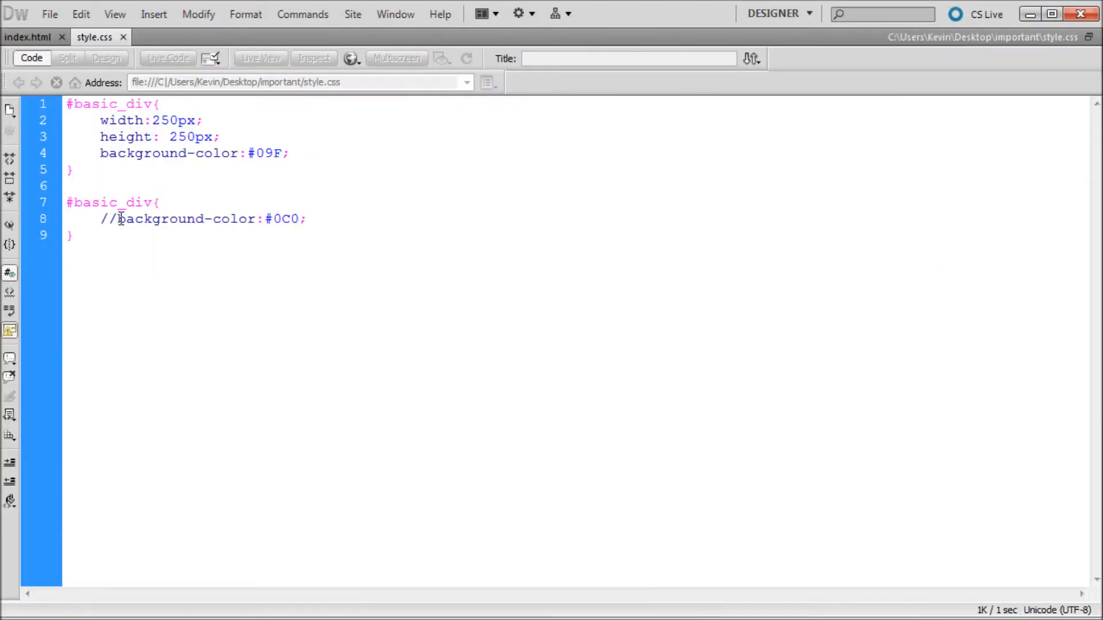
pyautogui.doubleClick(107, 219)
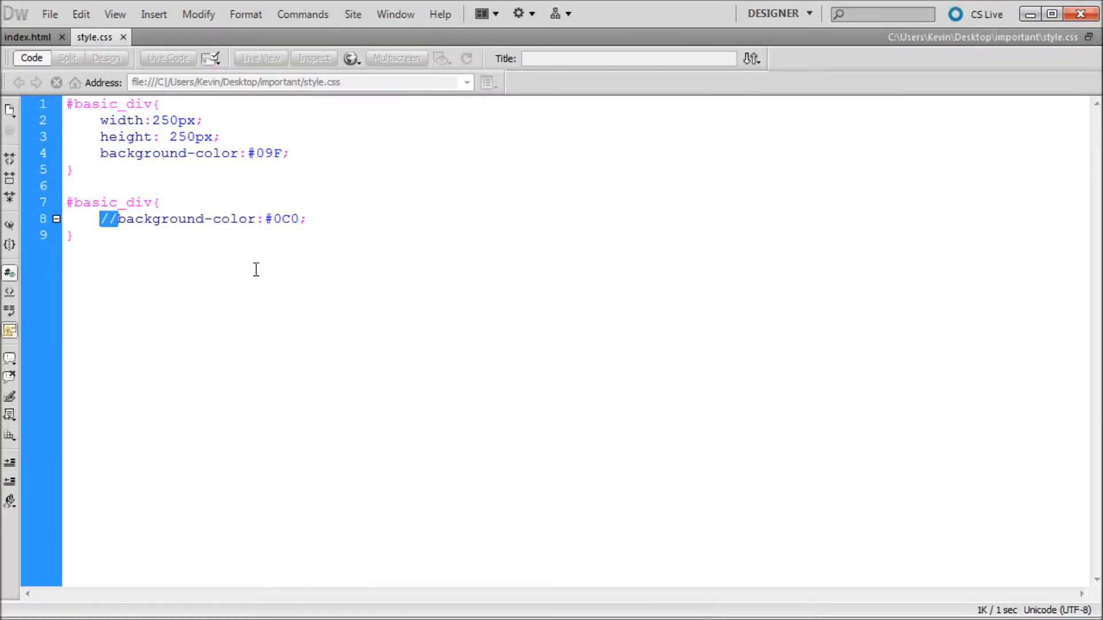
pyautogui.press('Delete')
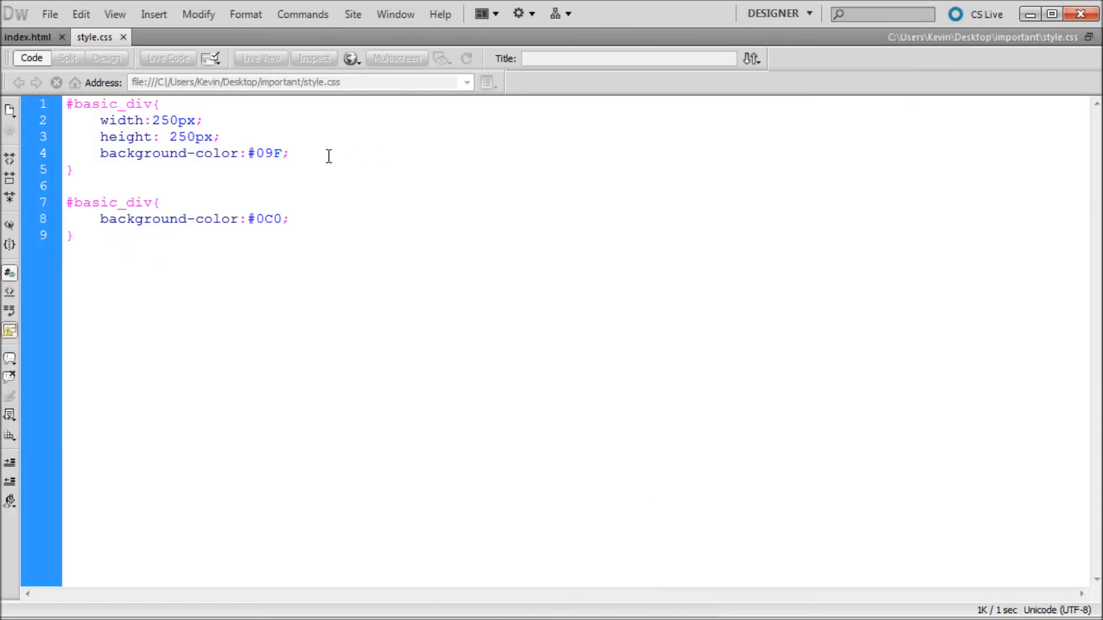
pyautogui.click(93, 236)
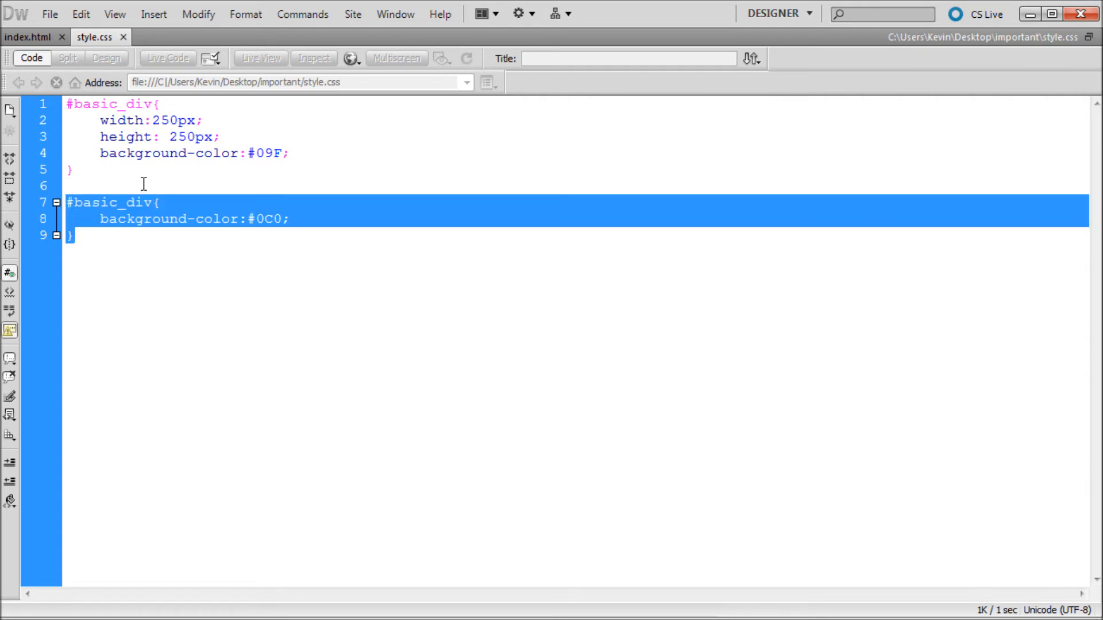
pyautogui.moveTo(194, 153)
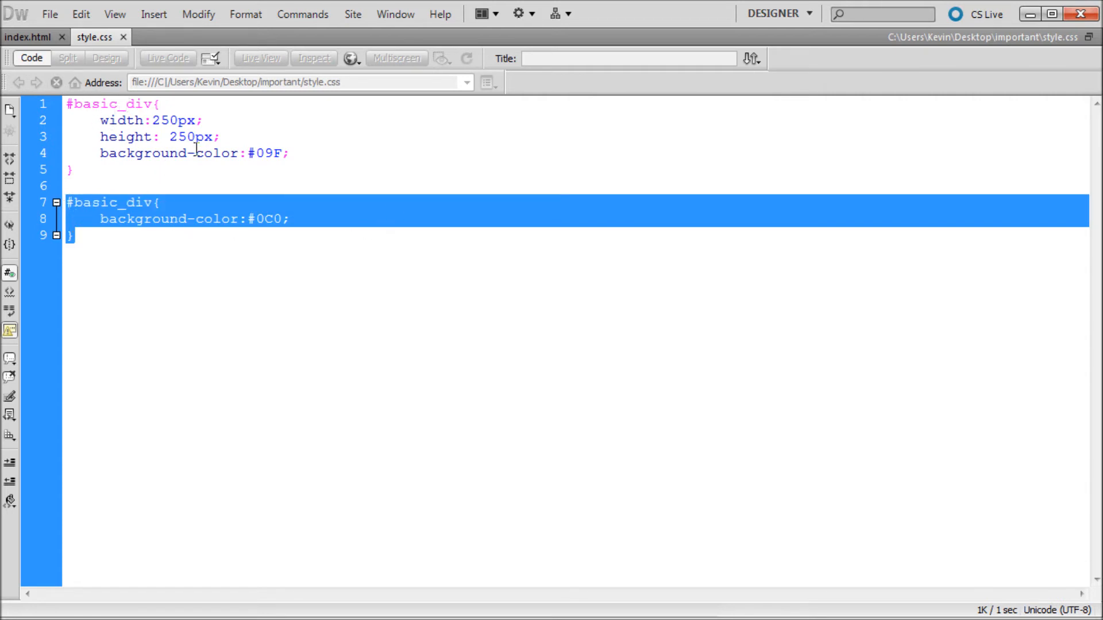
pyautogui.click(211, 244)
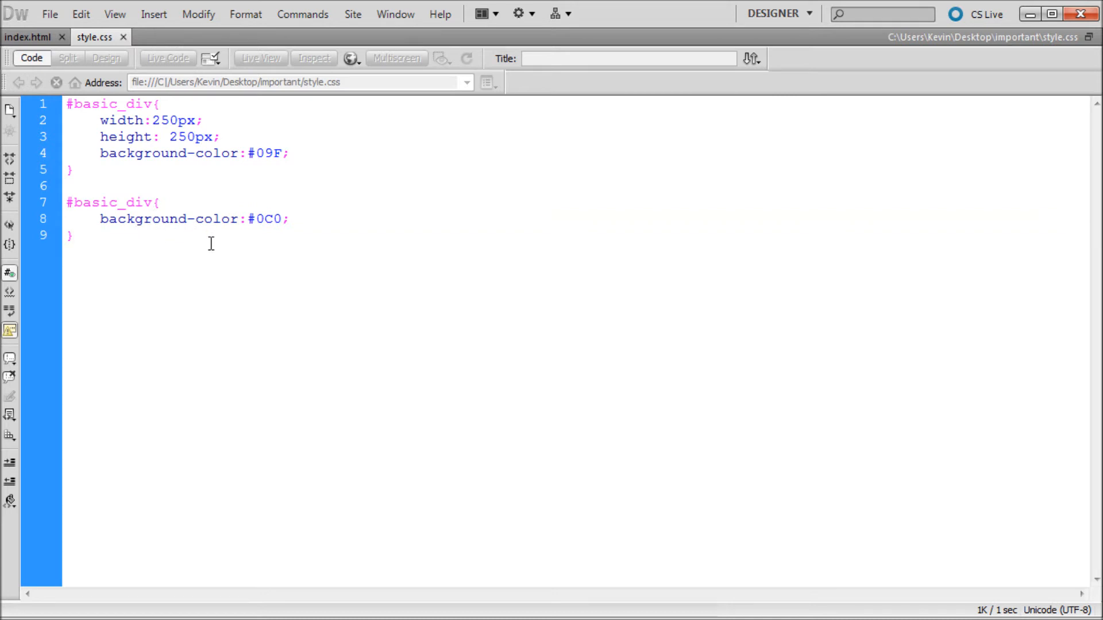
pyautogui.moveTo(210, 180)
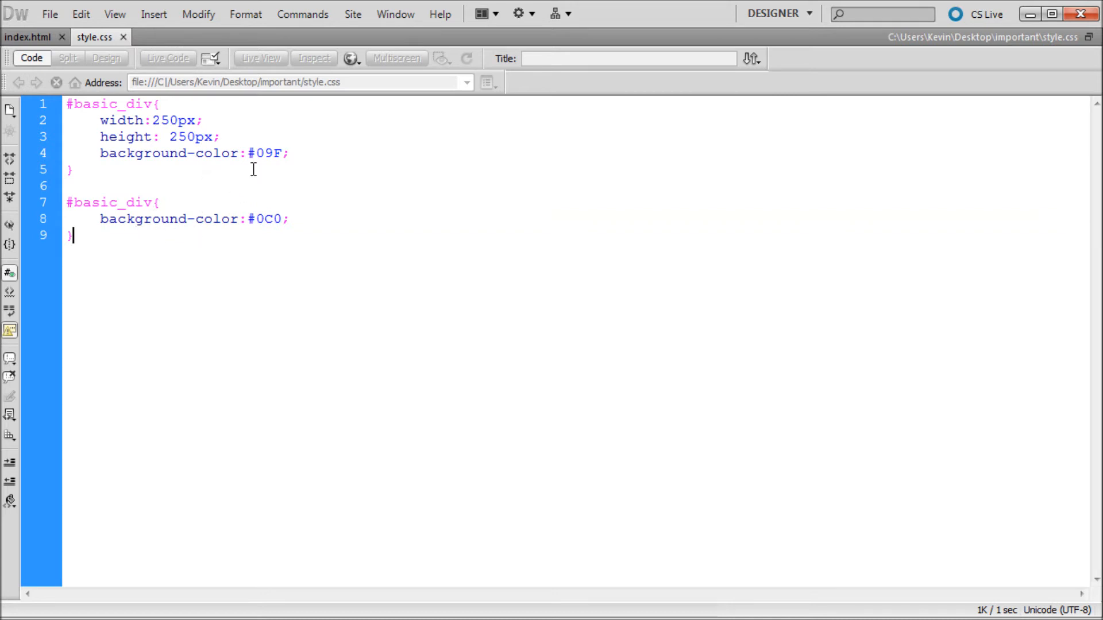
# Type !im after #09F on line 4 to begin adding !important.
pyautogui.click(138, 154)
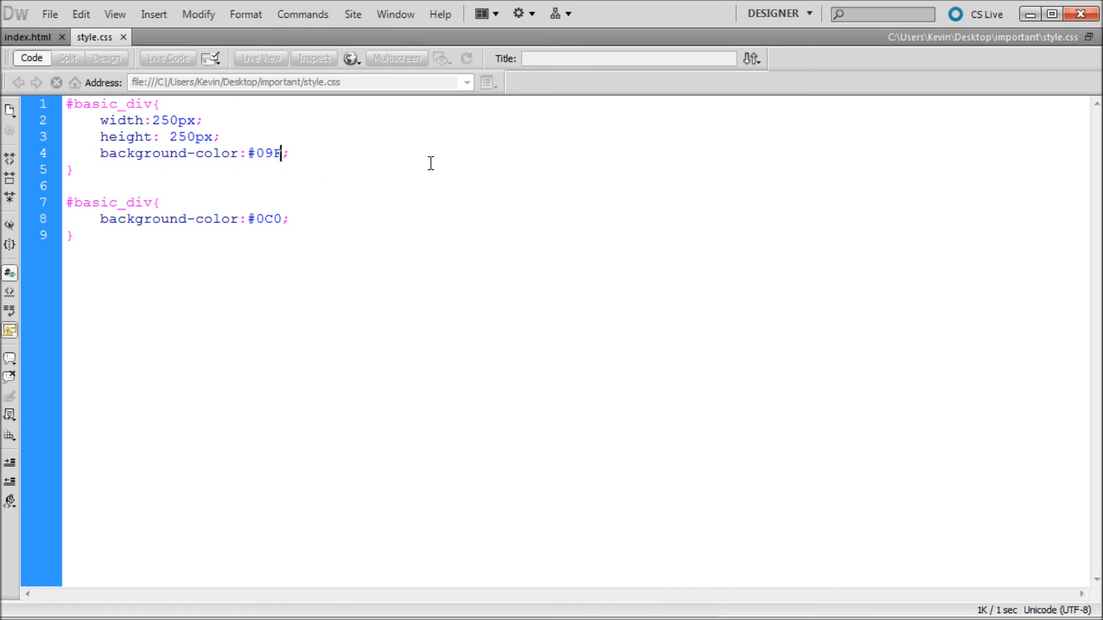
pyautogui.write('!im')
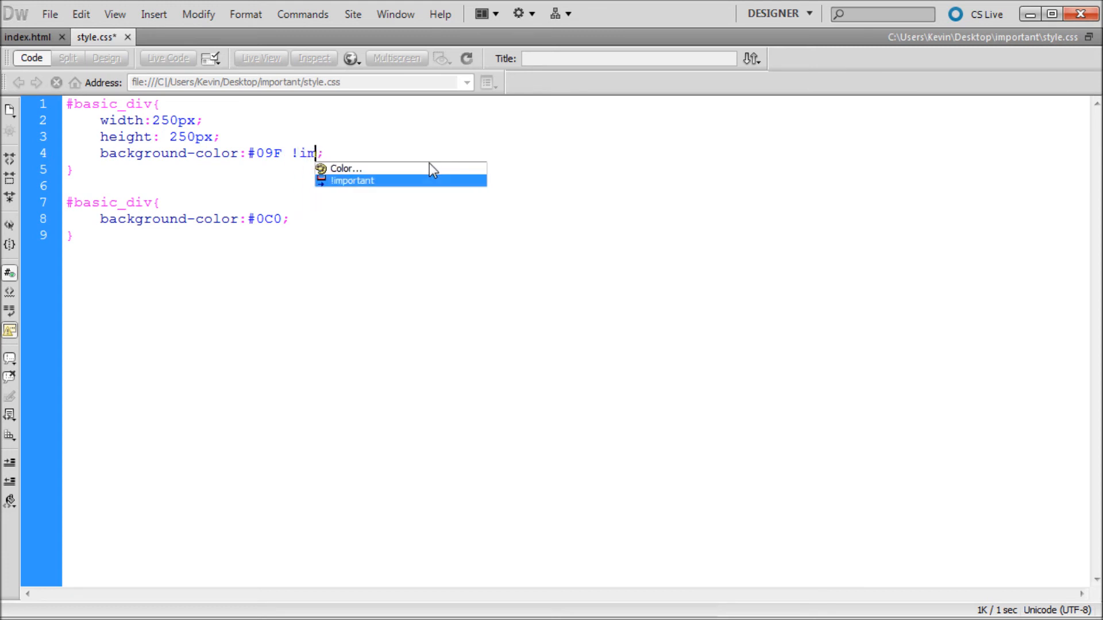